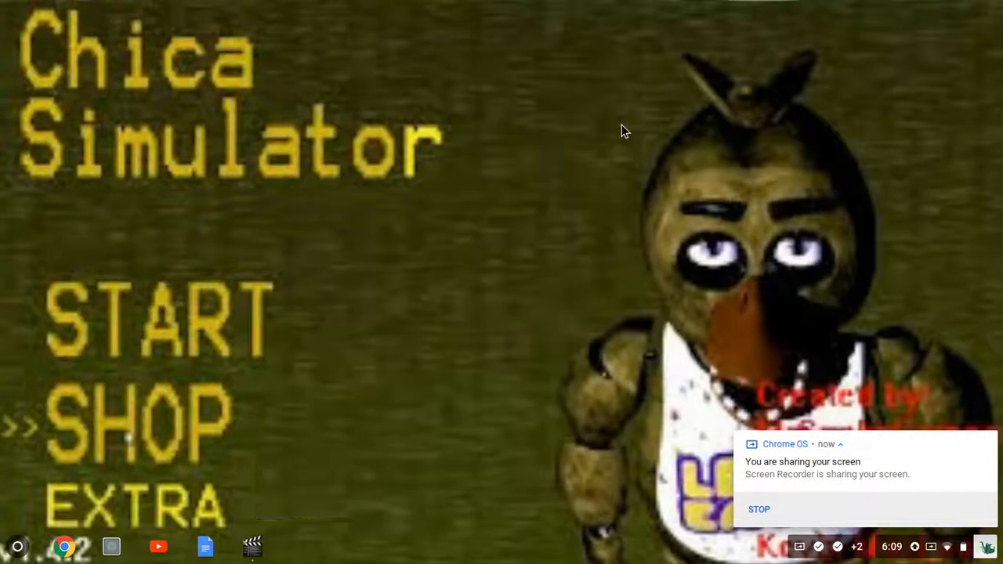
mouse_move(330, 241)
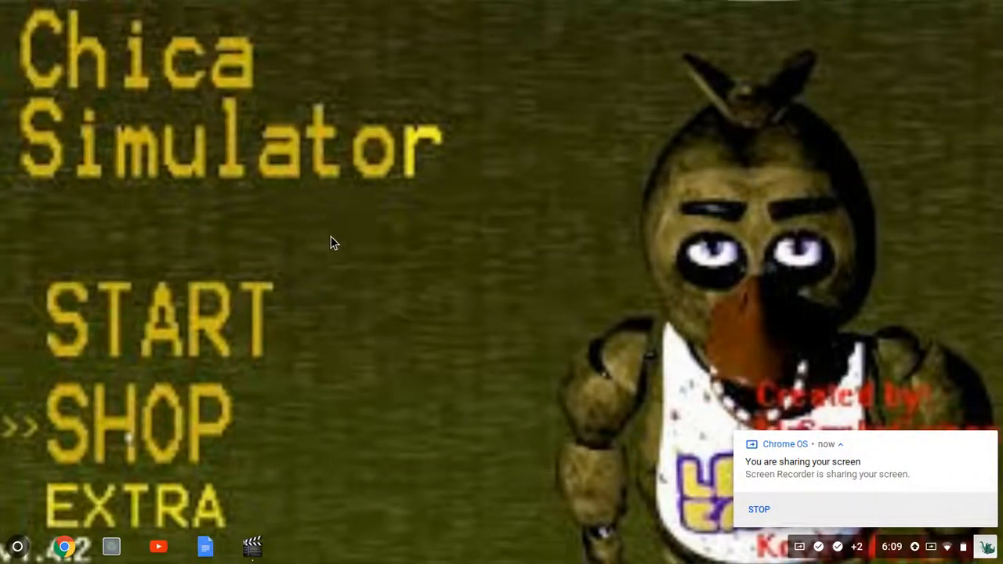
mouse_move(326, 252)
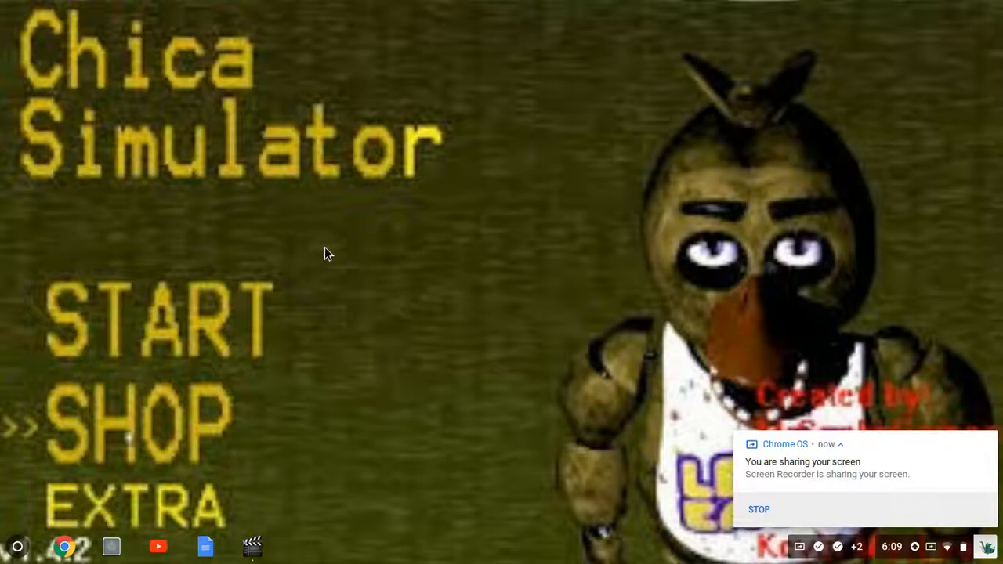
mouse_move(291, 324)
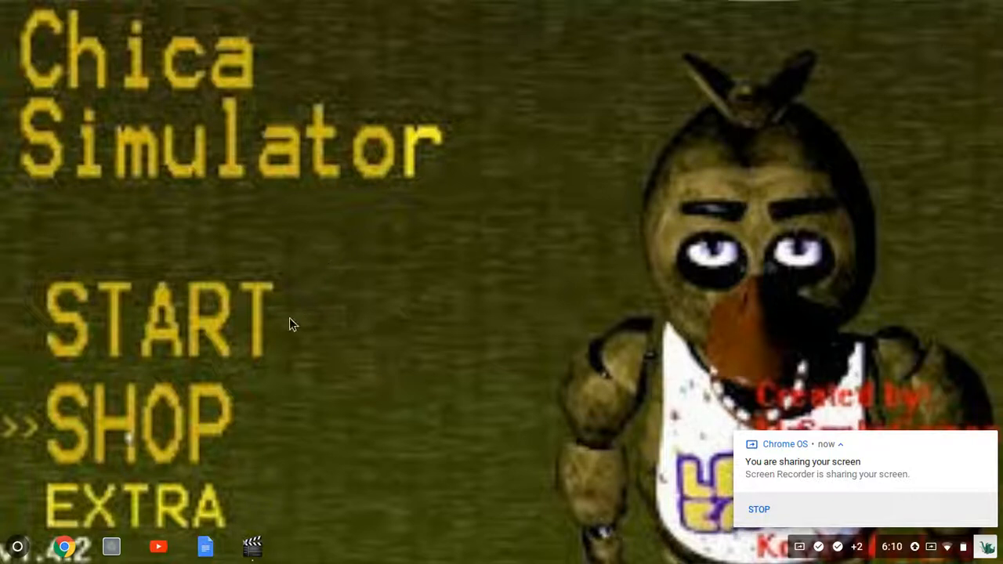
mouse_move(128, 517)
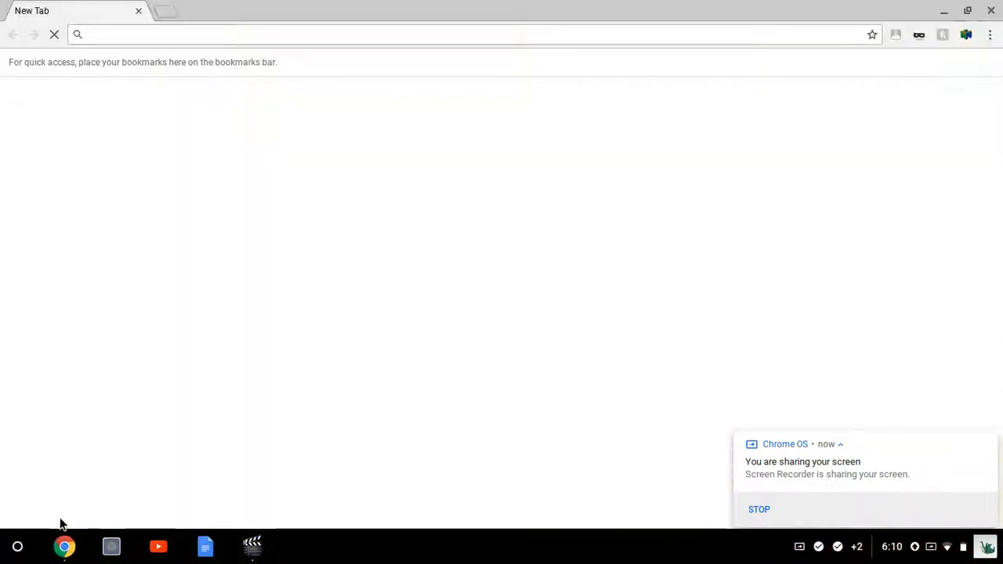
mouse_move(157, 165)
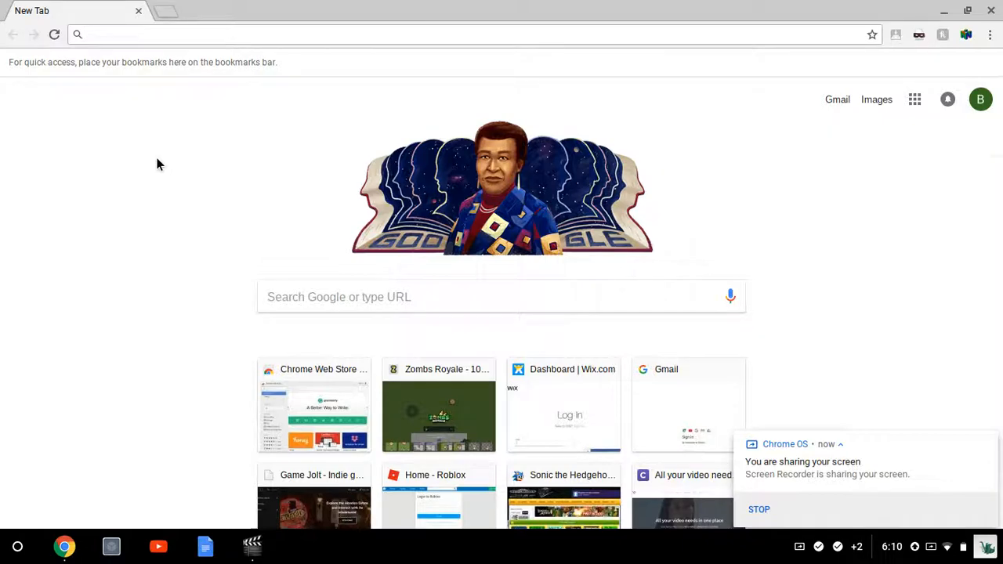
- Search Google for "mega64 apk" from the address bar
type("mega64 apk")
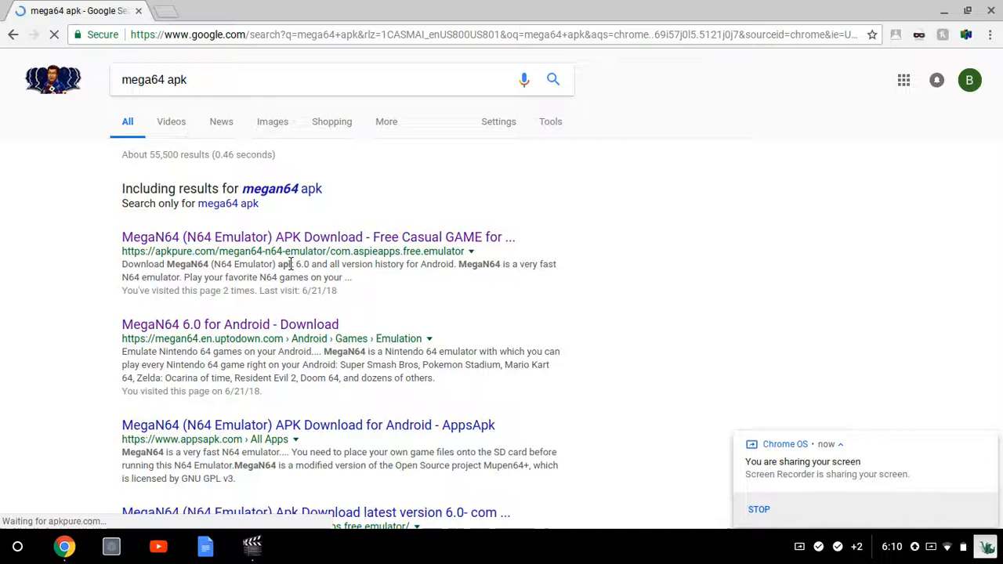
- Download the MegaN64 APK from APKPure and confirm keeping the file
left_click(314, 236)
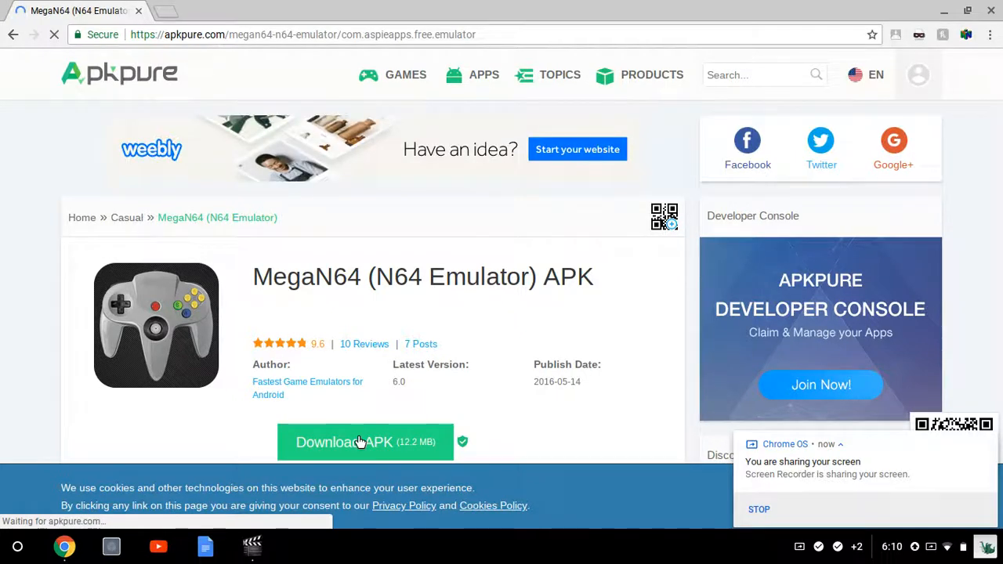
left_click(361, 442)
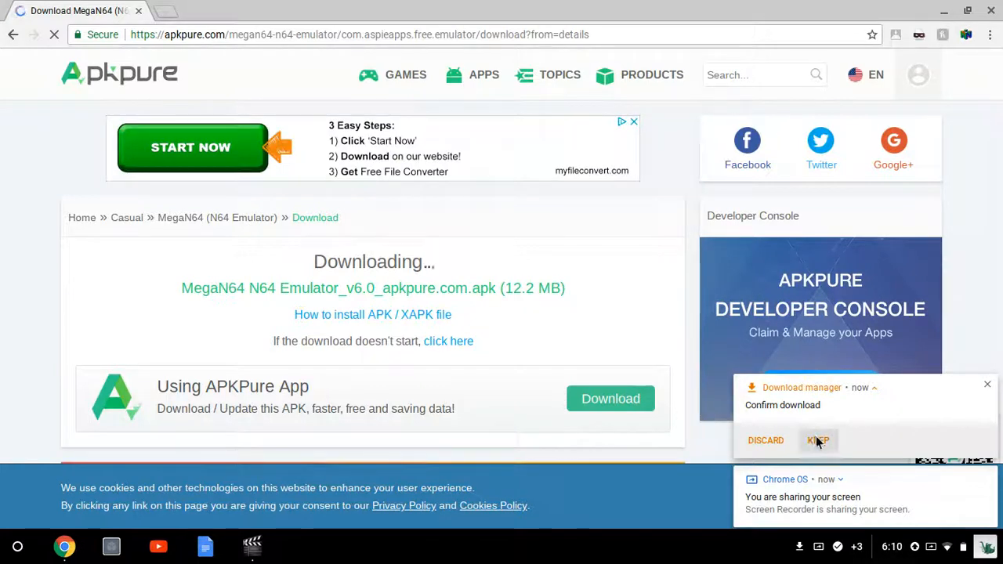
left_click(818, 440)
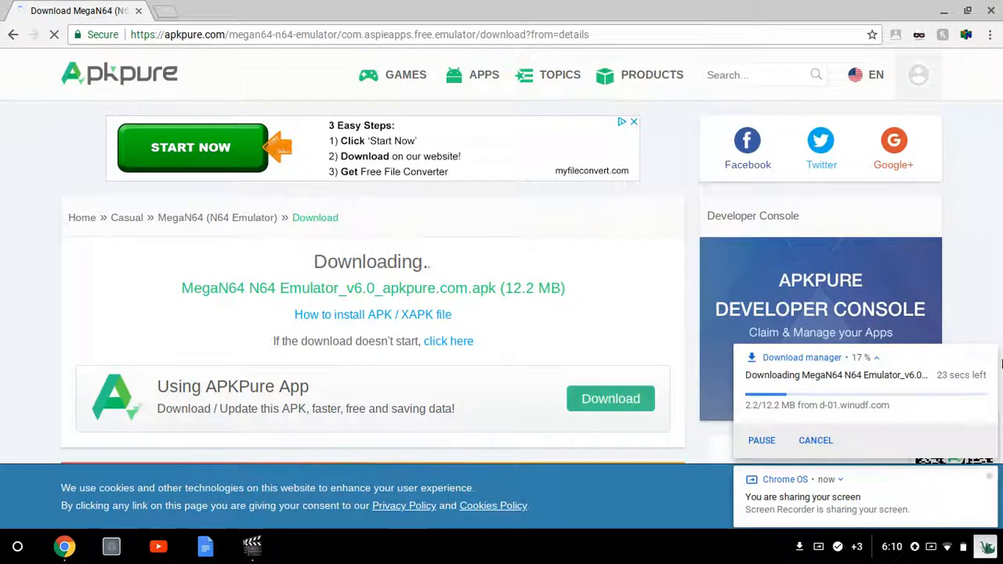
mouse_move(681, 320)
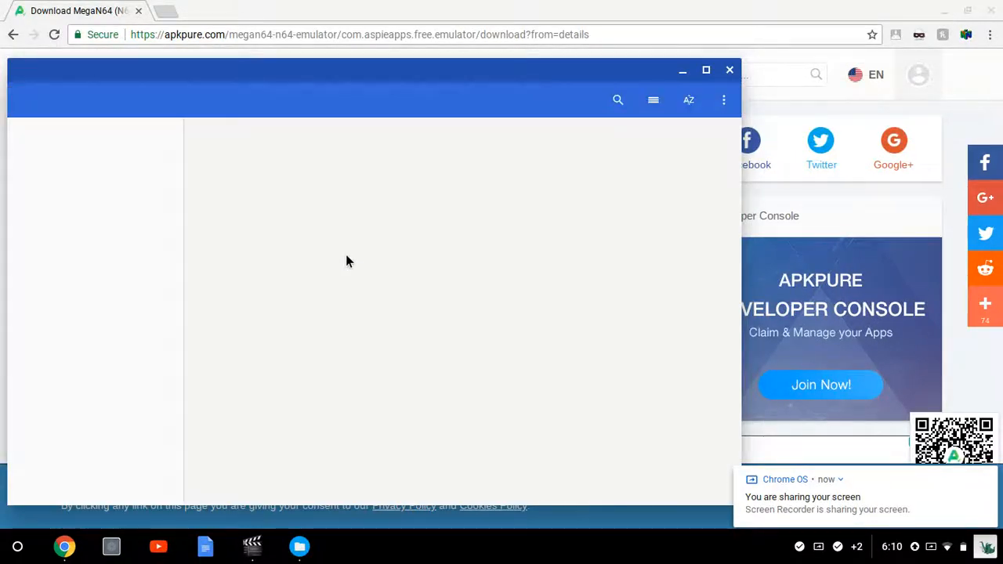
mouse_move(333, 130)
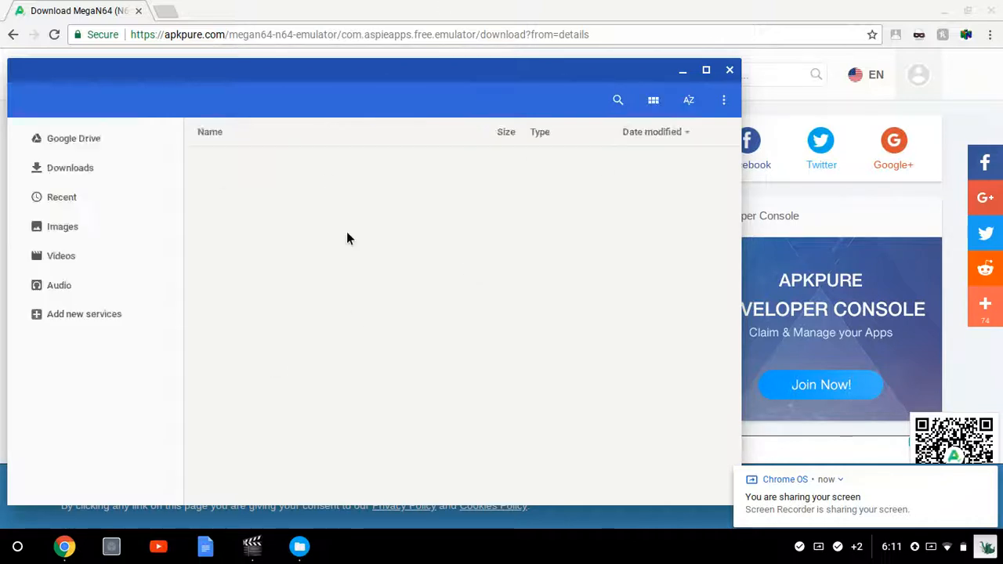
- Show the Downloads folder listing the new MegaN64 APK
left_click(69, 167)
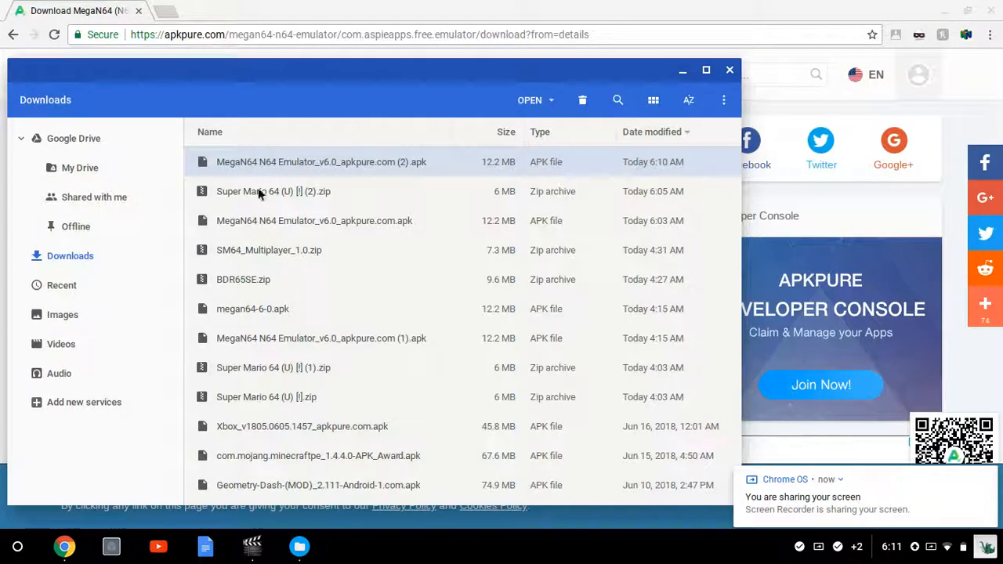
mouse_move(401, 153)
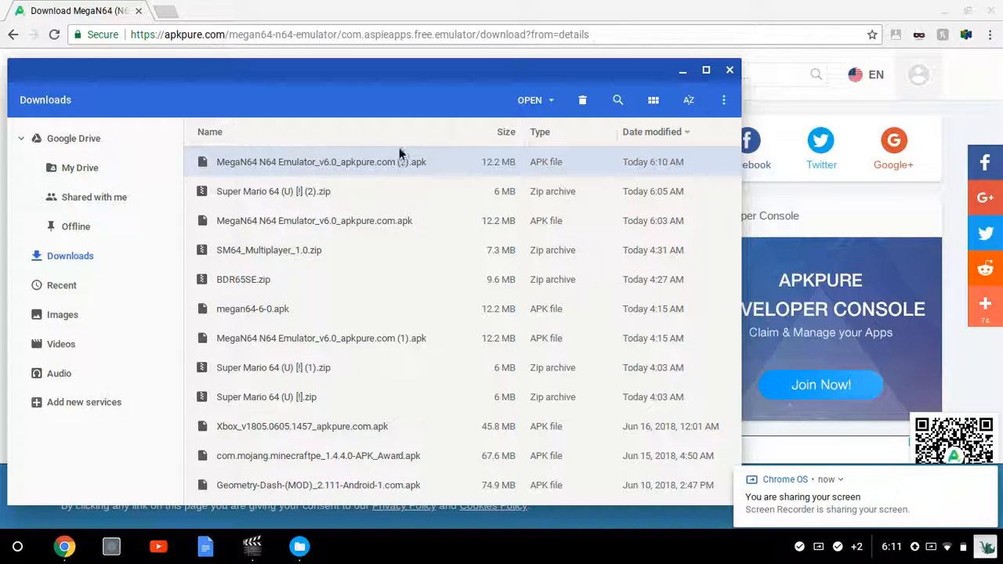
mouse_move(274, 166)
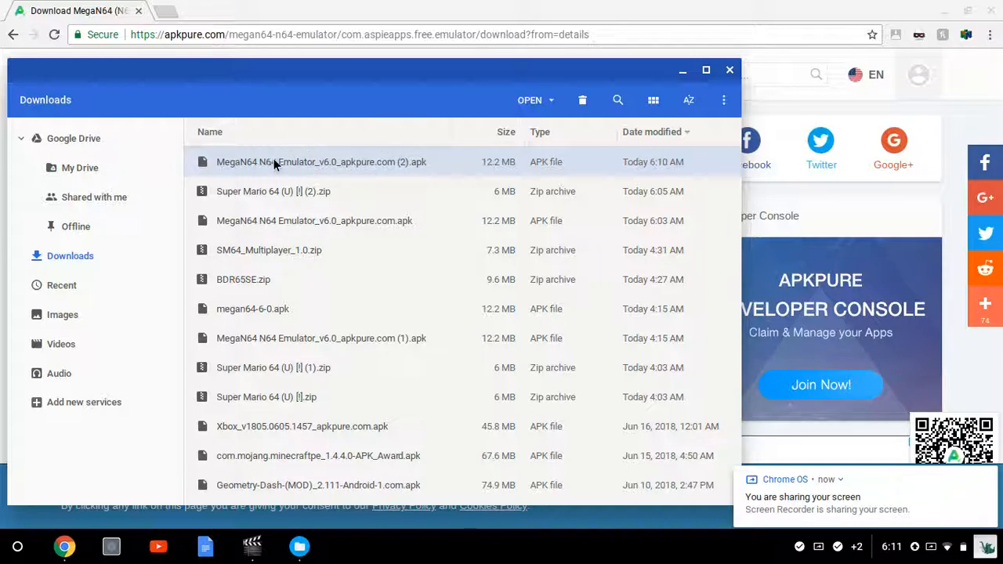
mouse_move(279, 178)
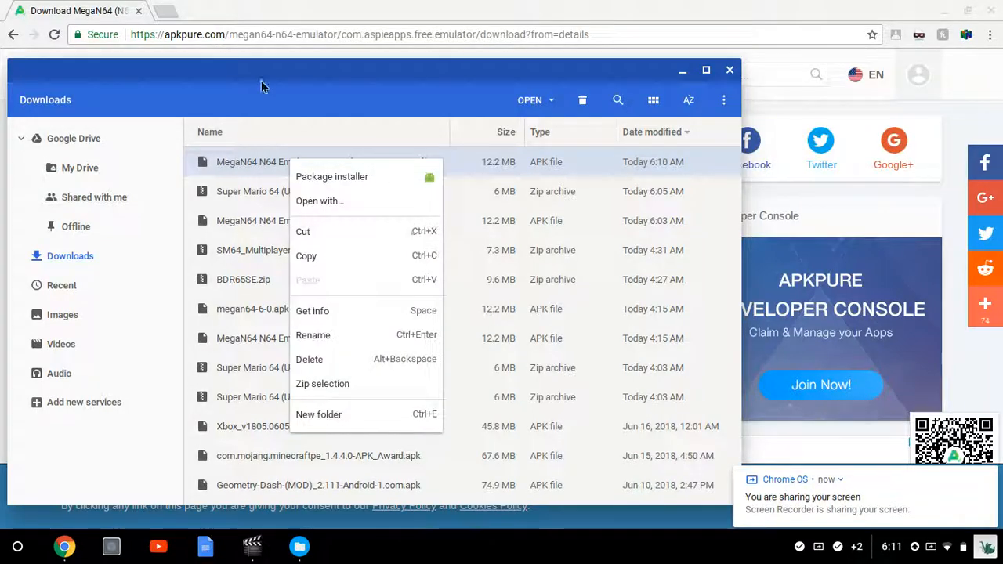
mouse_move(340, 205)
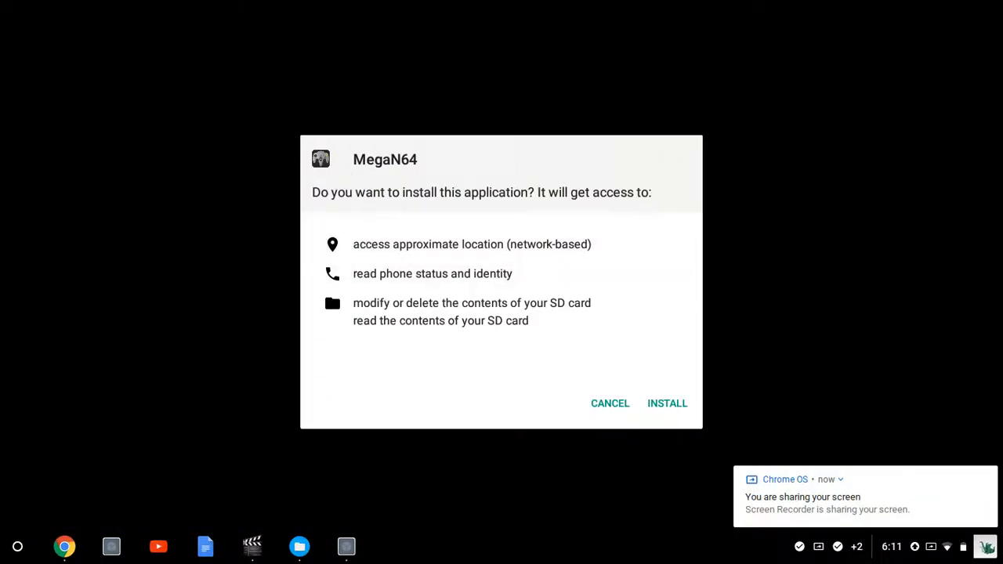
mouse_move(758, 324)
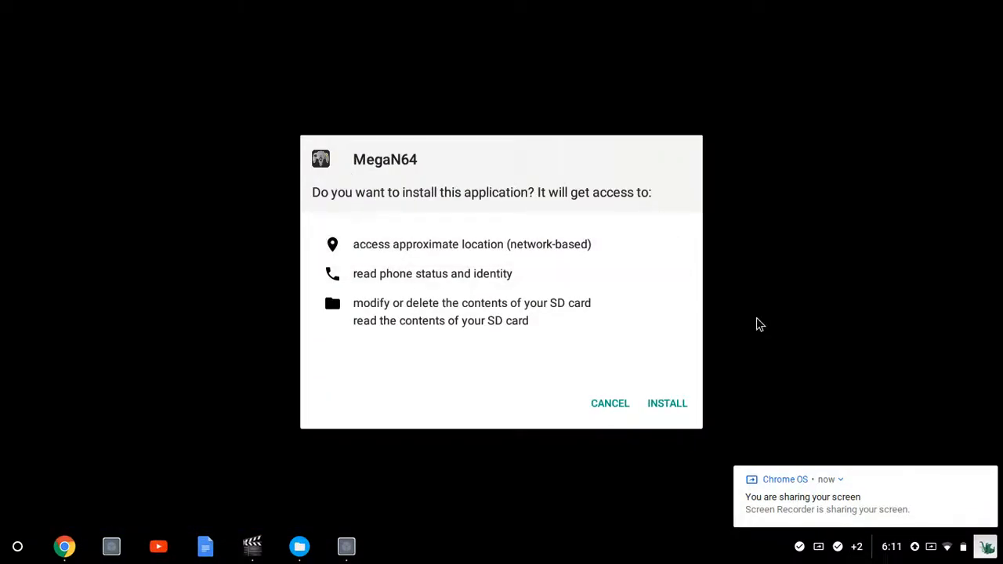
- Install MegaN64 and dismiss the installer once it reports App installed
left_click(667, 403)
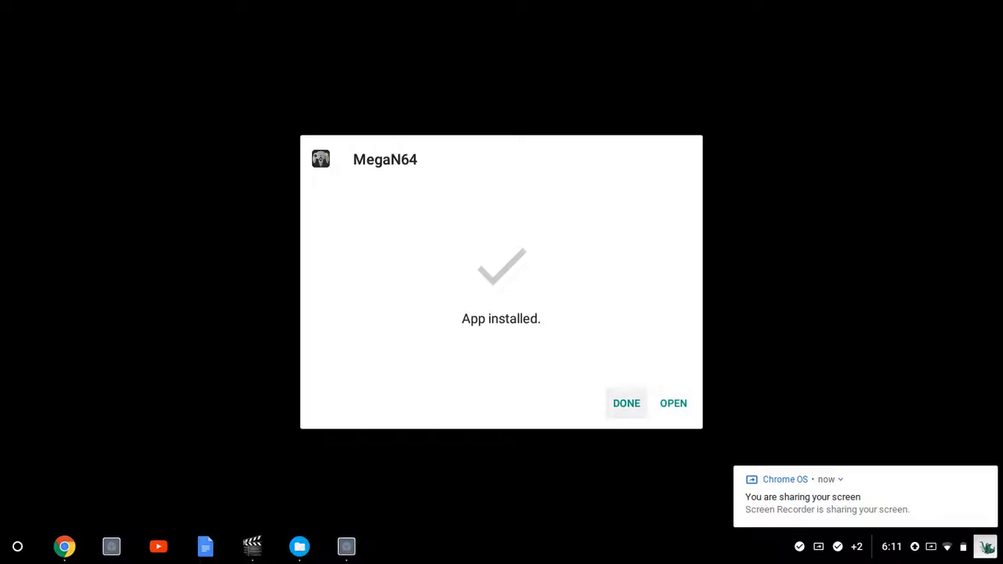
left_click(627, 402)
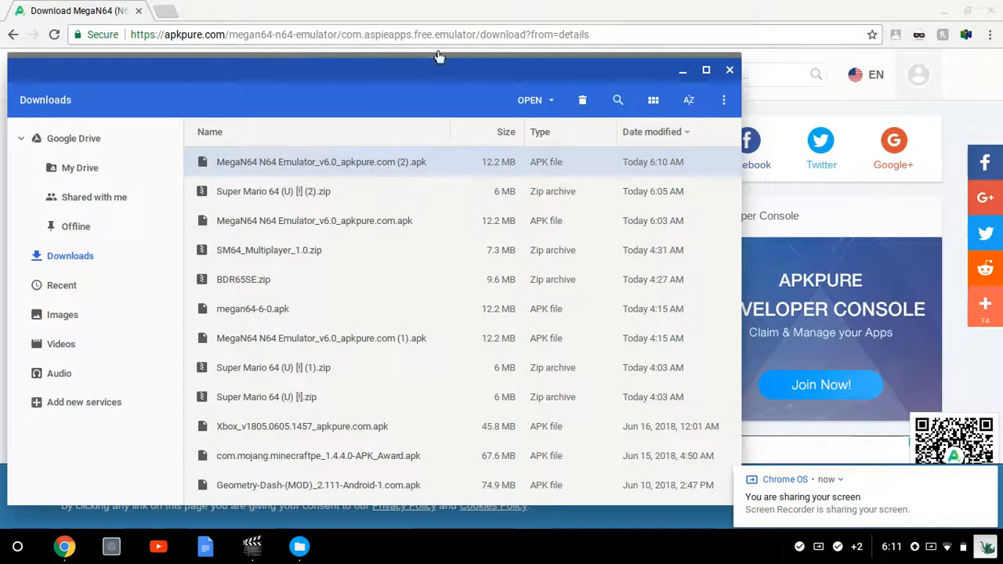
- Search Google for "super mario 64 rom" in a new tab
left_click(728, 69)
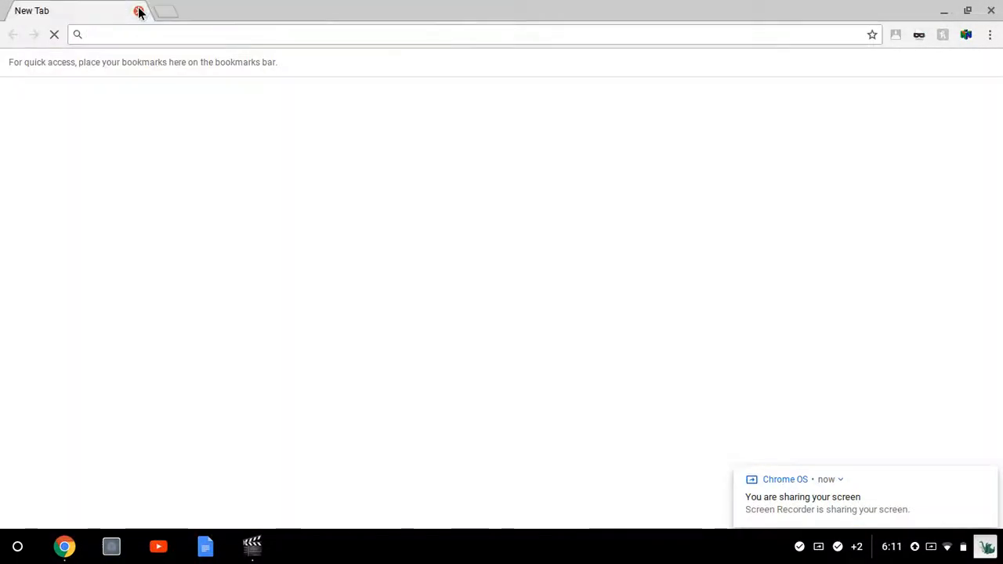
type("super mario 64 multiplayer hack")
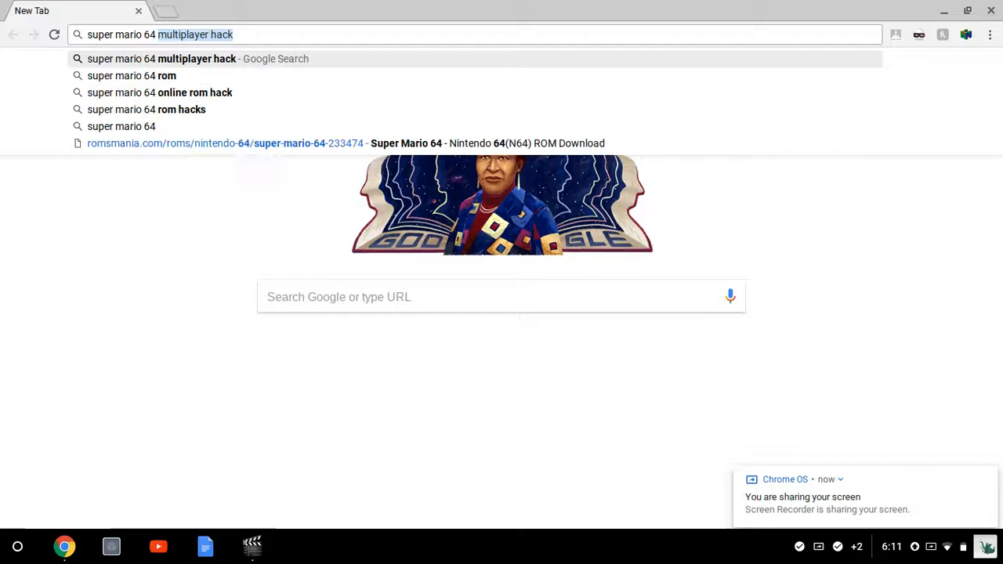
left_click(135, 76)
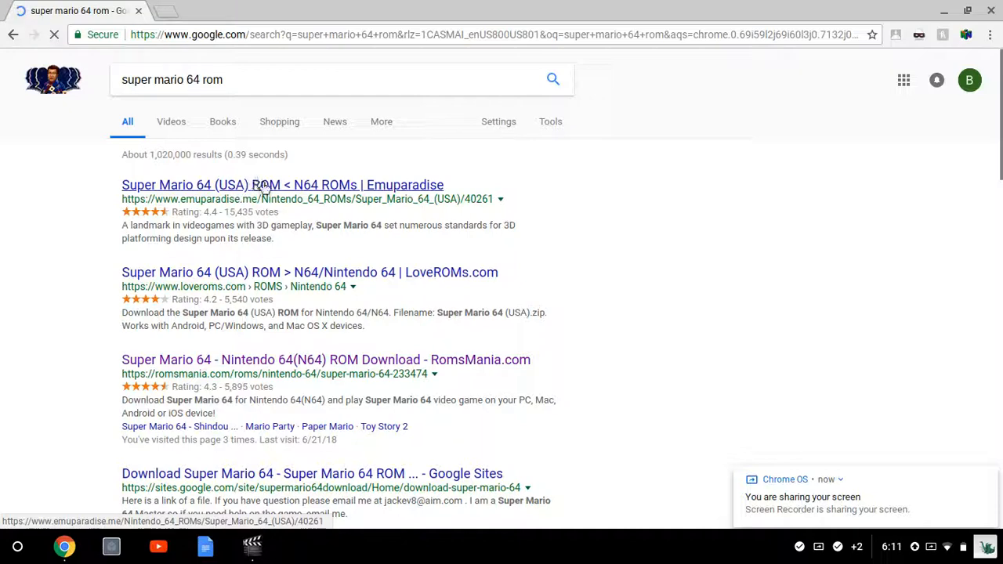
- Visit the Emuparadise Super Mario 64 result and go back to the results
left_click(282, 185)
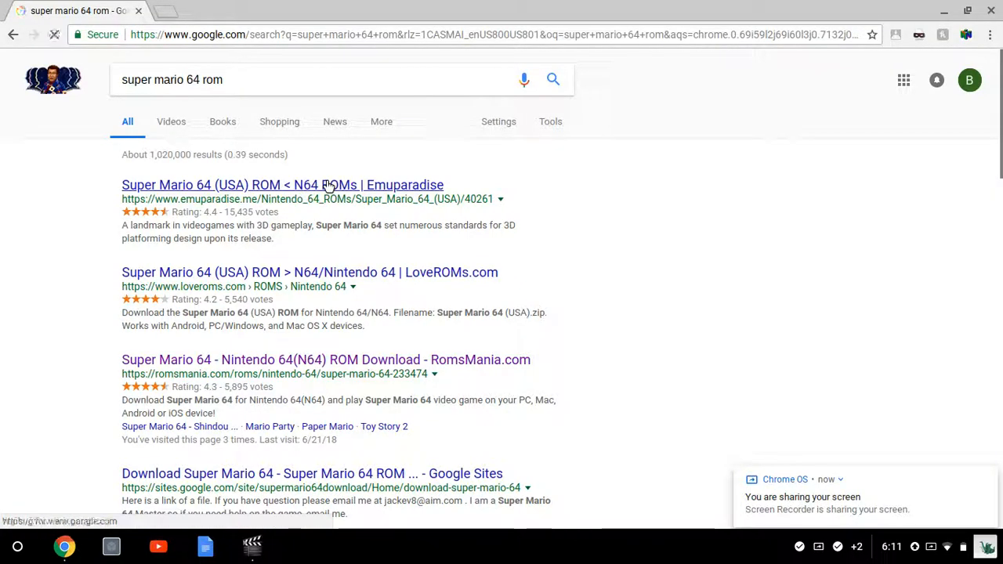
left_click(282, 185)
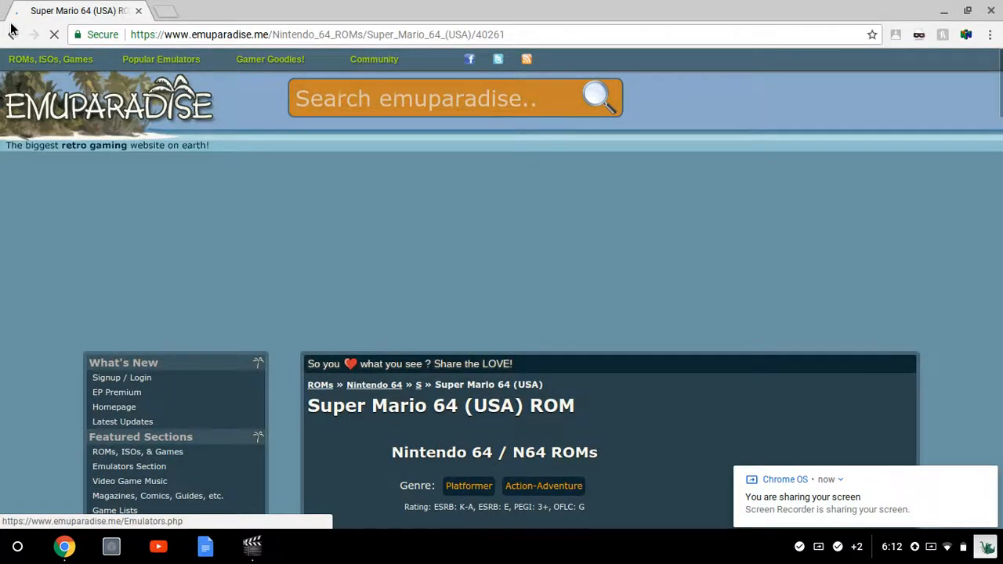
left_click(13, 34)
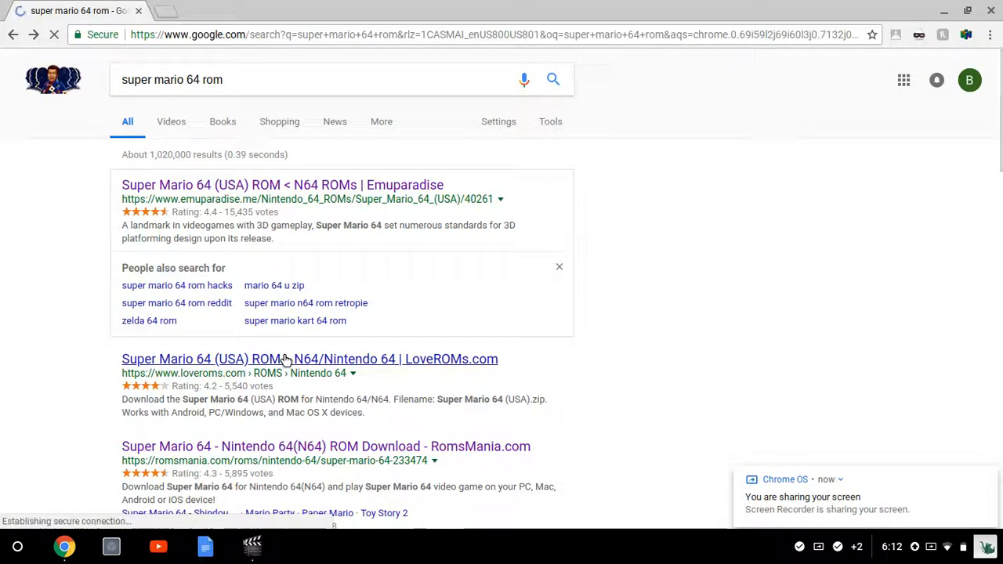
- Attempt LoveROMs' fast download of Super Mario 64 (USA).zip and back out of the ad page
left_click(285, 359)
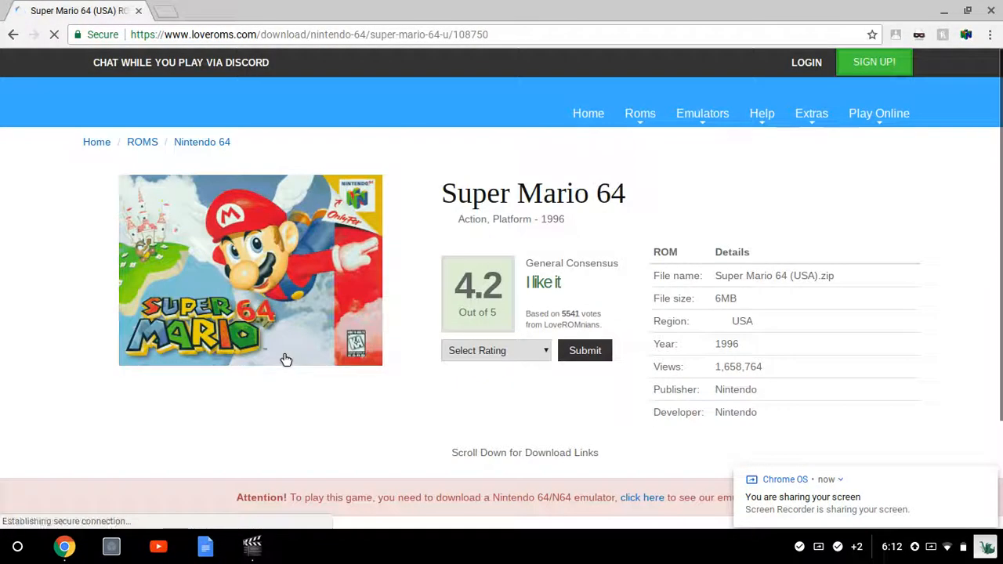
scroll("down", 3)
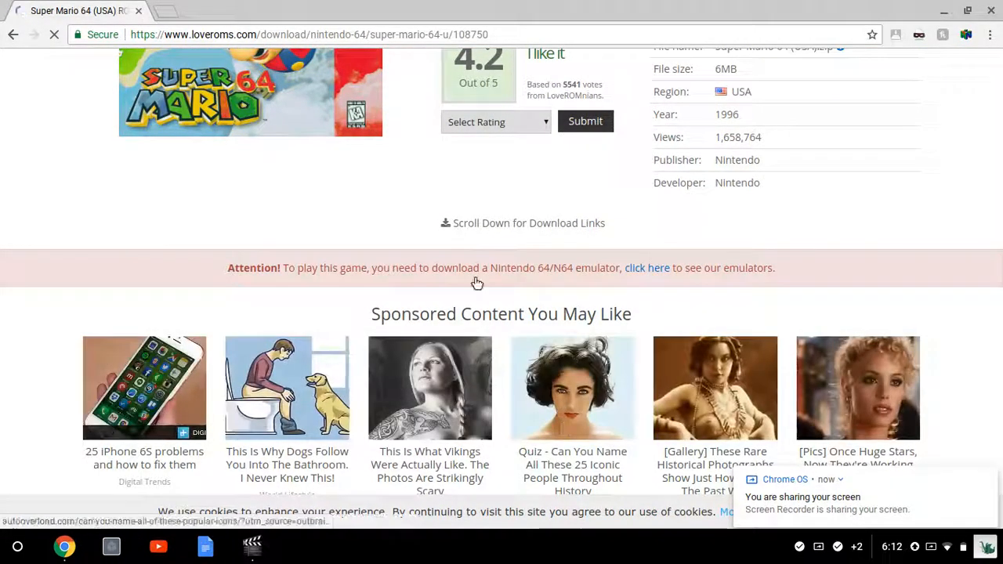
scroll("down", 3)
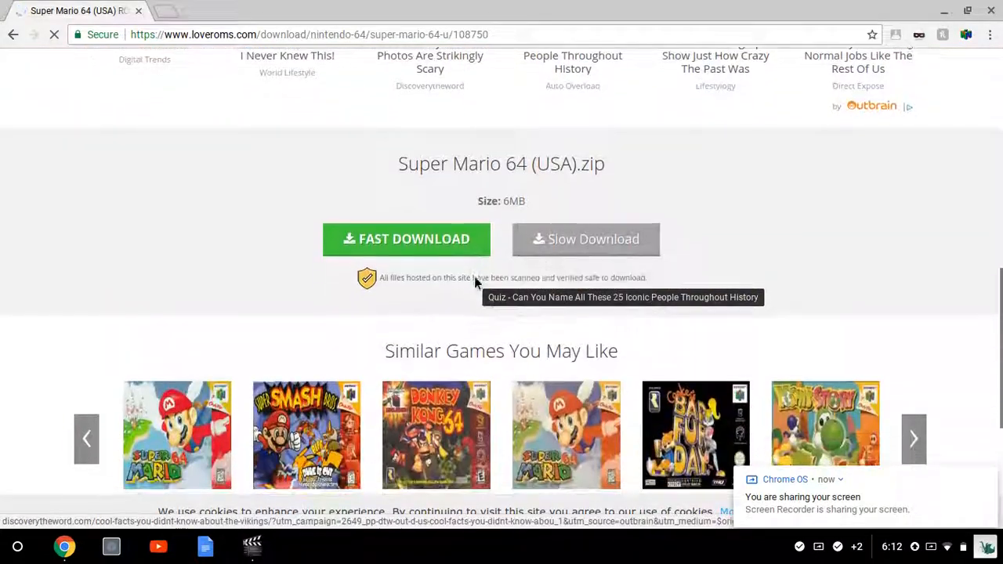
left_click(429, 238)
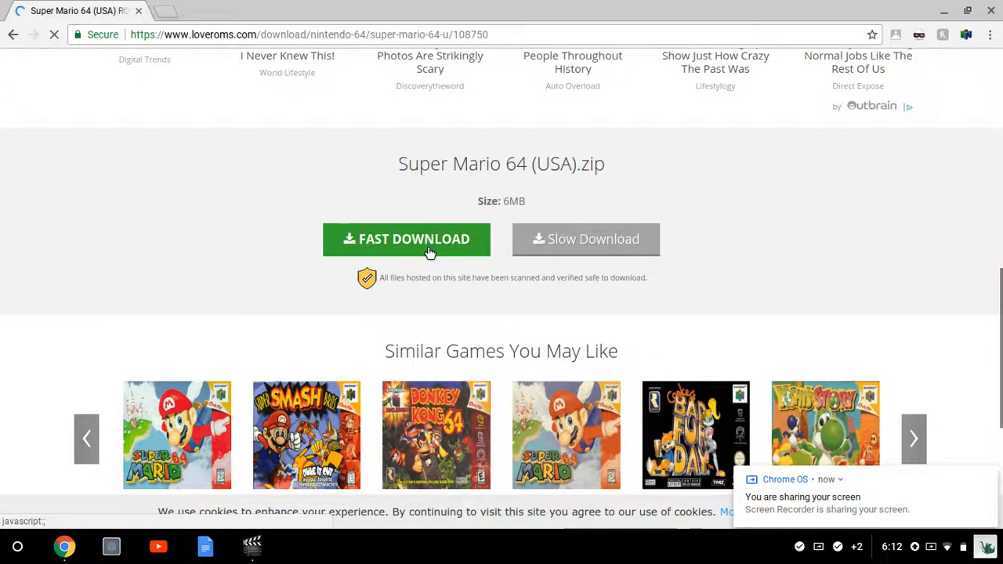
left_click(405, 238)
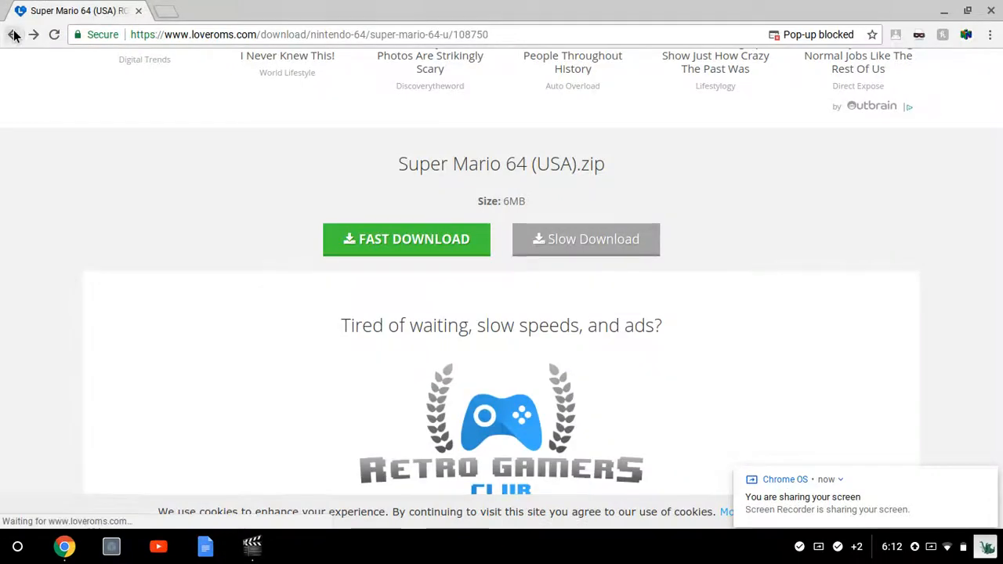
left_click(406, 238)
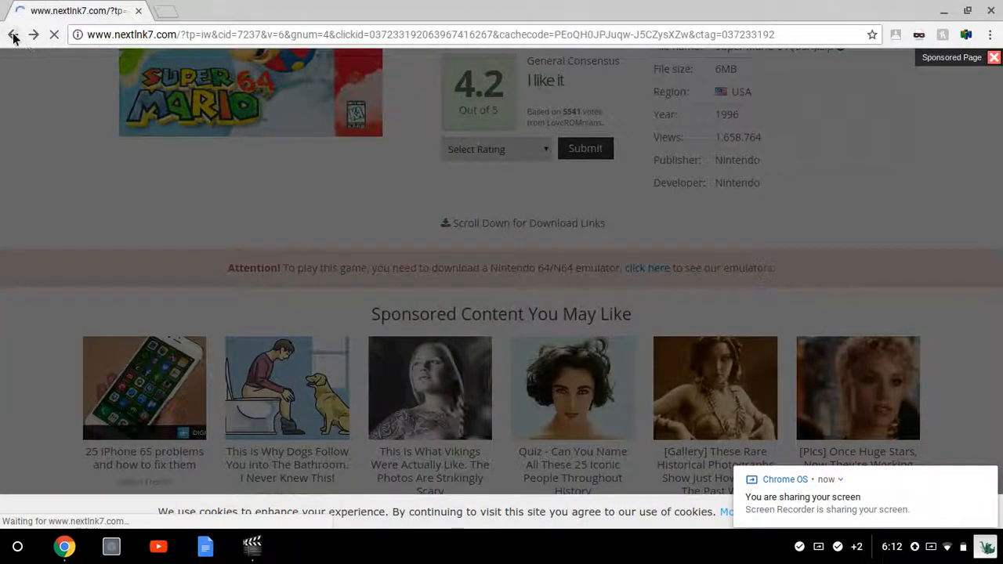
- Download the Super Mario 64 ROM zip from RomsMania and show it in its folder
left_click(30, 34)
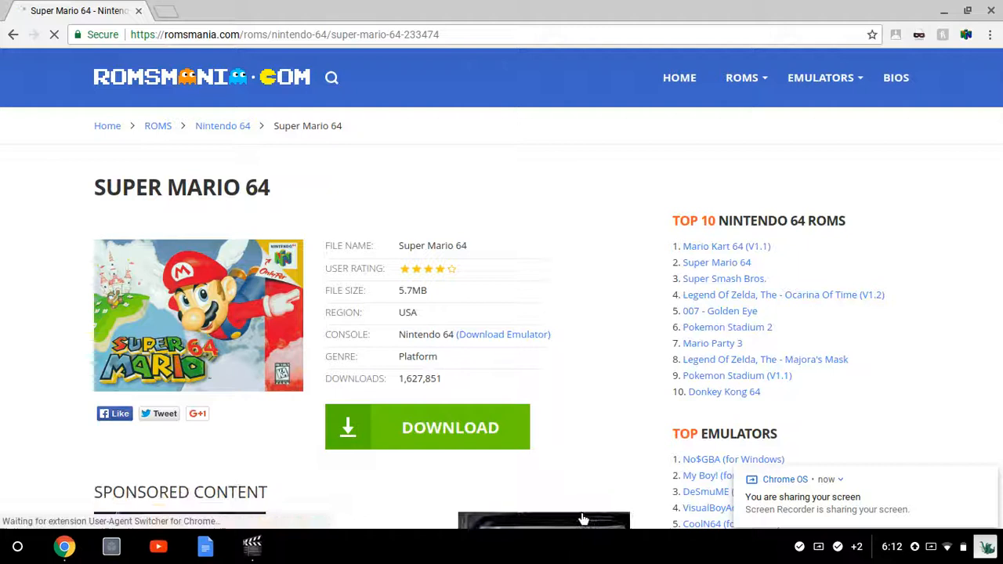
left_click(452, 426)
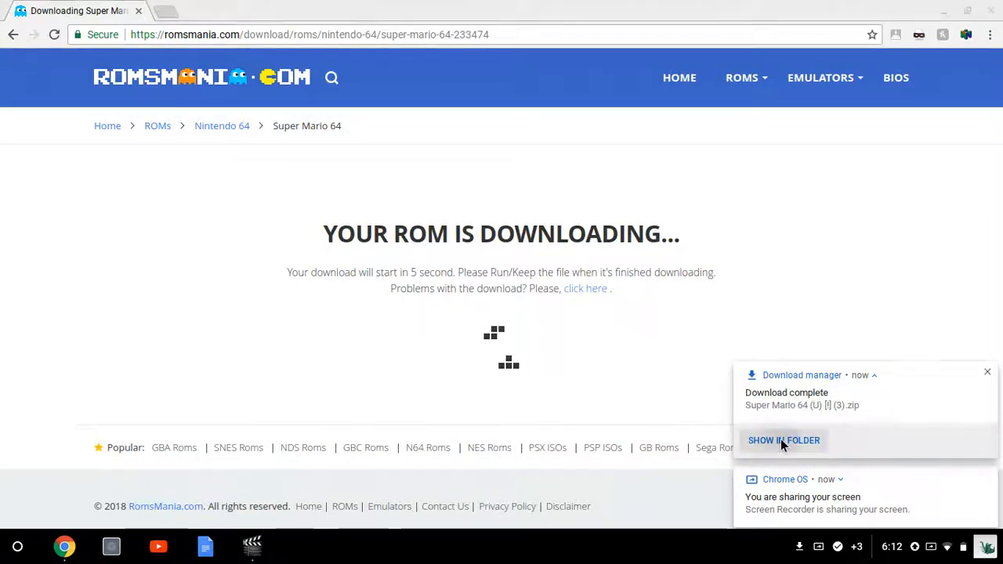
left_click(783, 440)
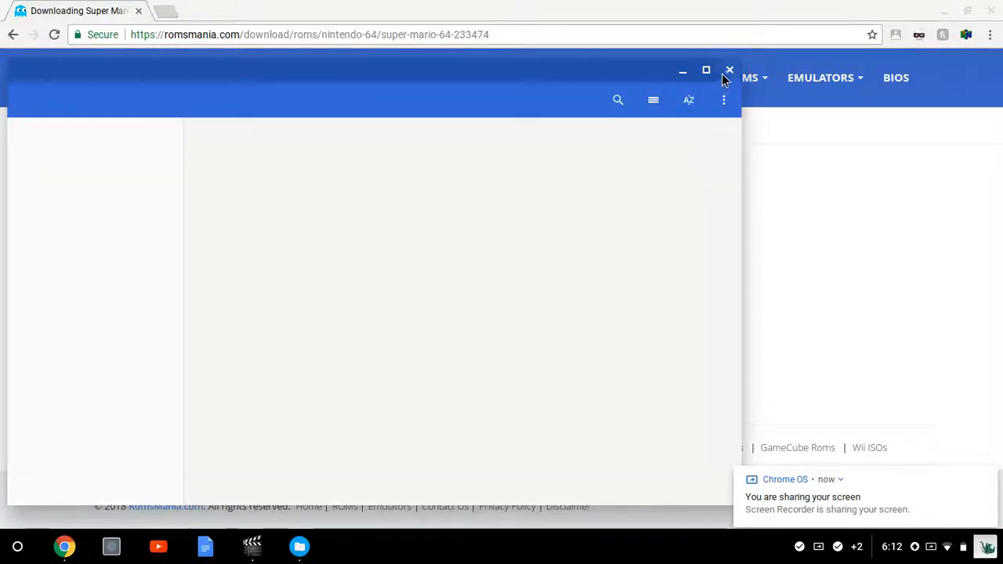
- Close the Files window showing the downloaded zip
left_click(728, 69)
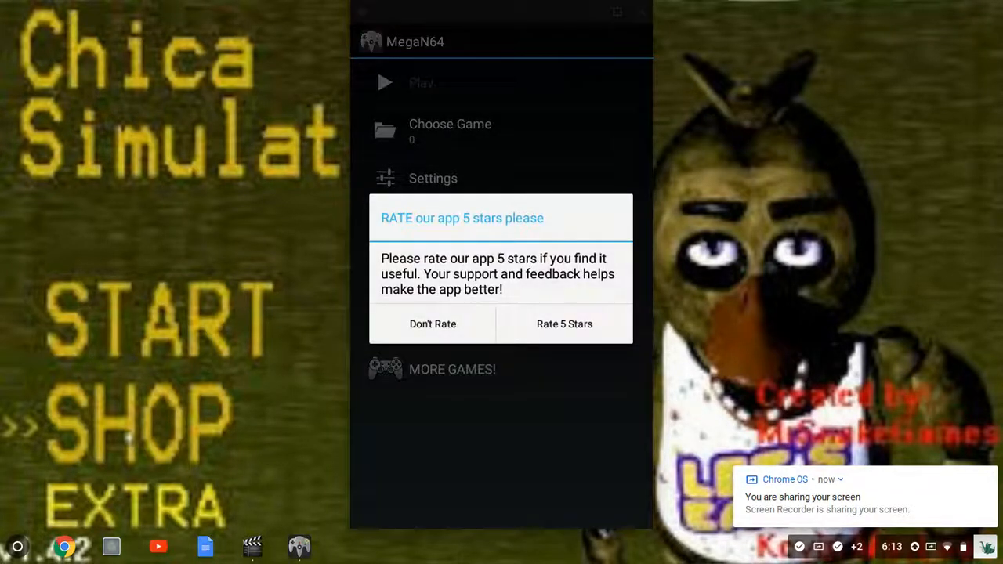
- Decline rating MegaN64 and reach the Player 1 controller mapping via Settings > Input
left_click(432, 323)
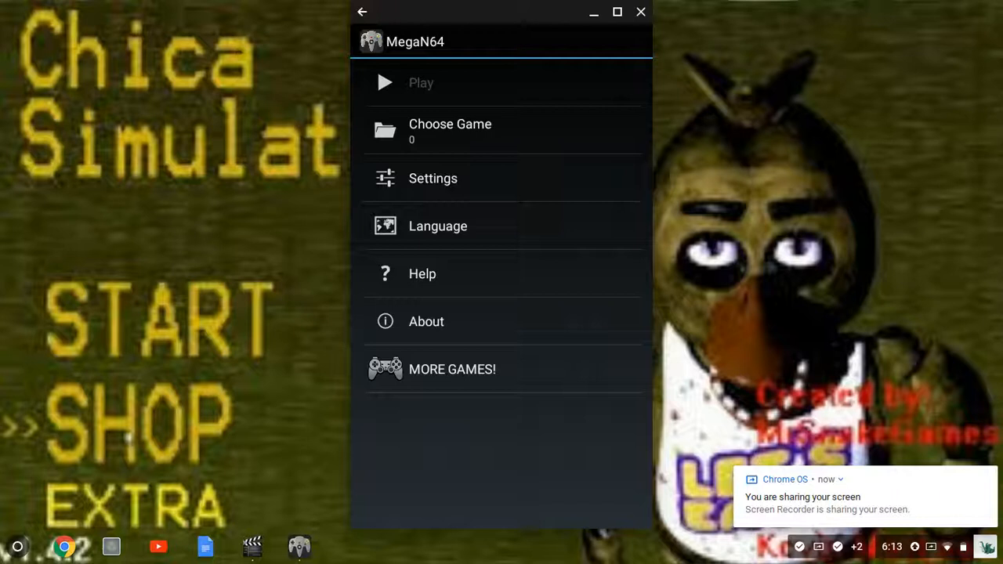
left_click(433, 178)
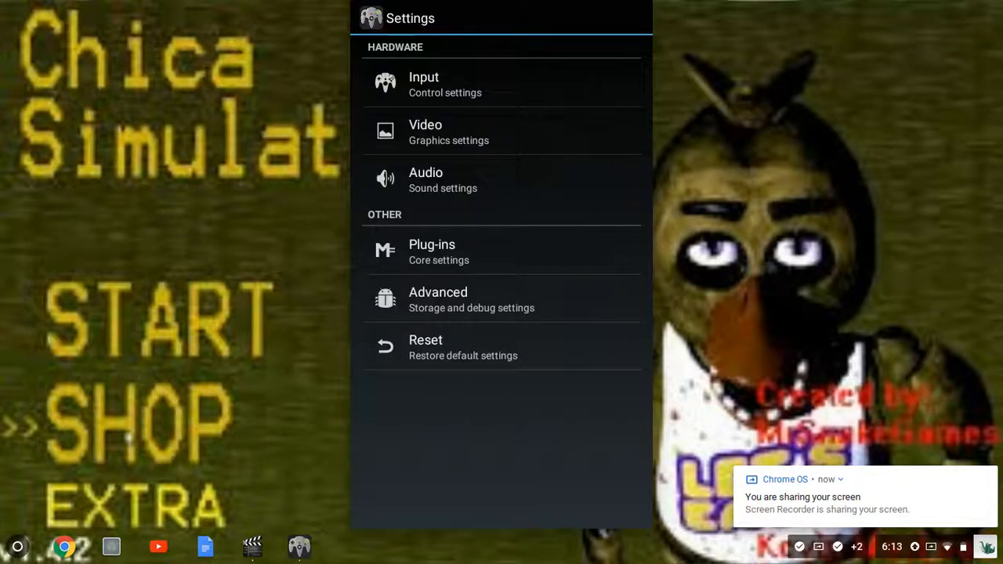
left_click(438, 85)
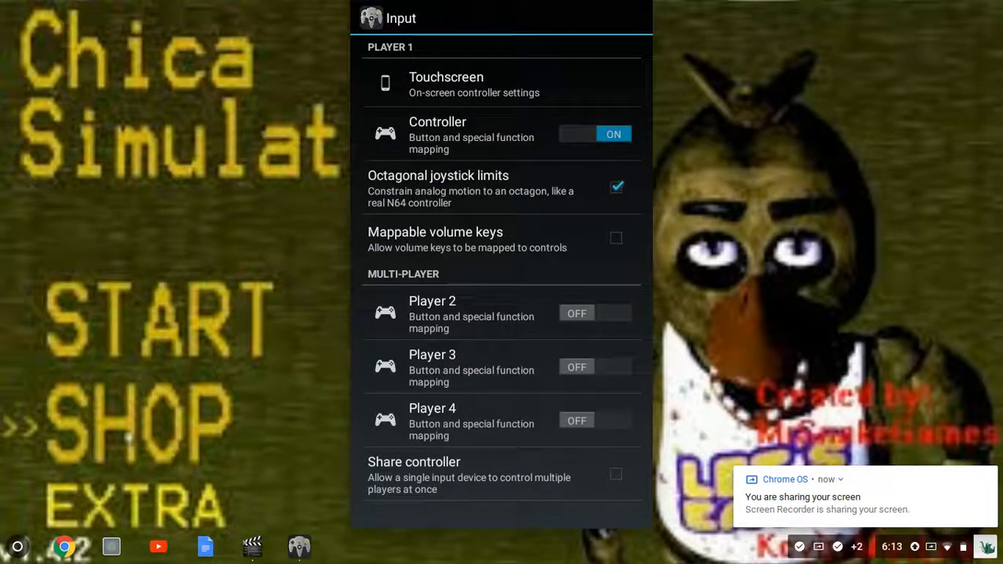
mouse_move(298, 159)
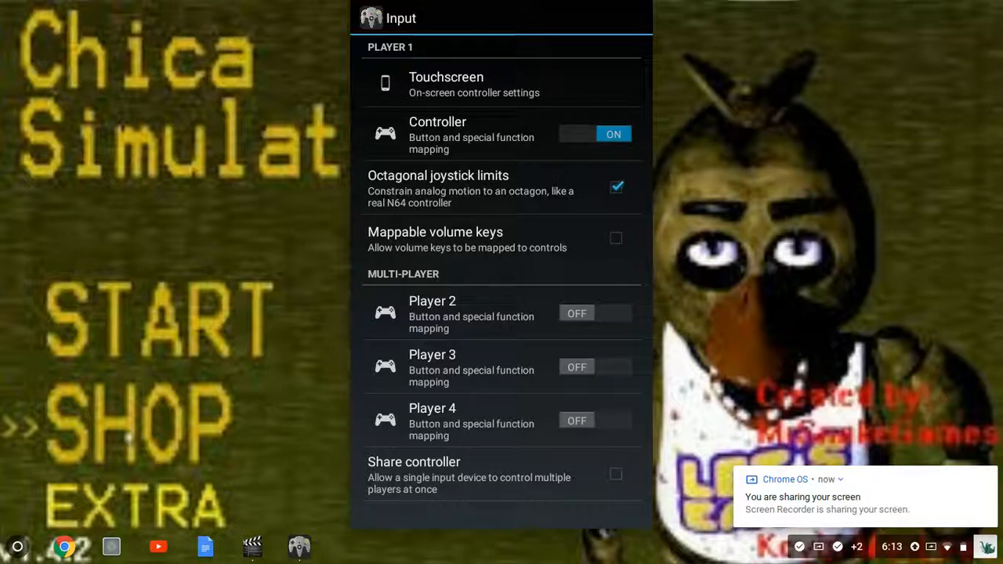
left_click(437, 134)
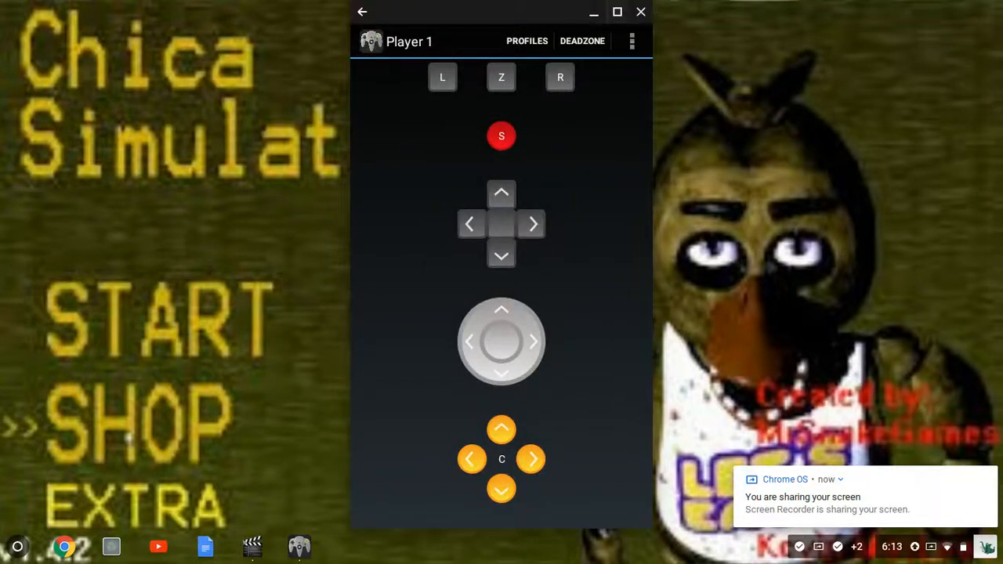
- Maximize MegaN64, review the Player 1 mapping, then exit back out of the input settings
left_click(617, 11)
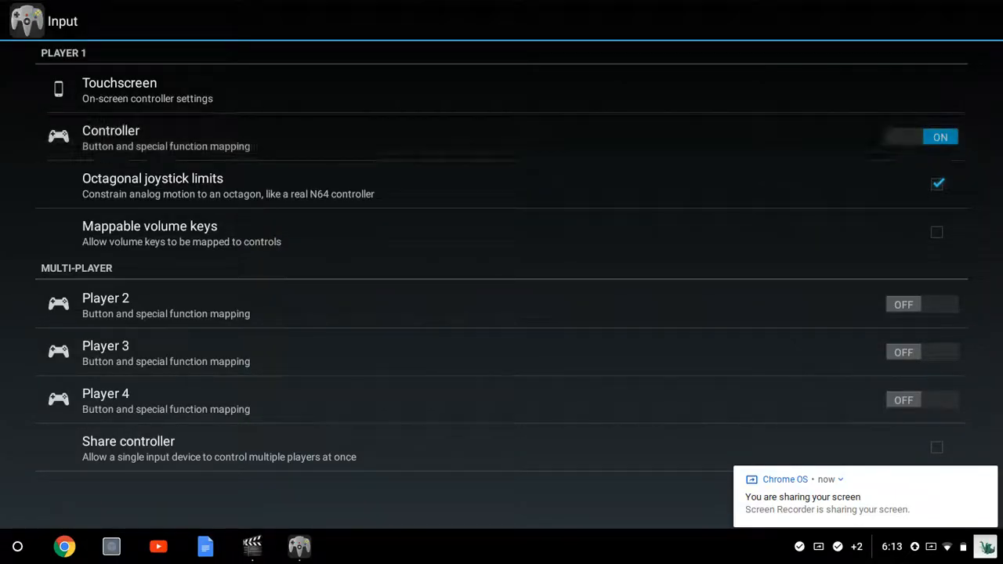
left_click(110, 138)
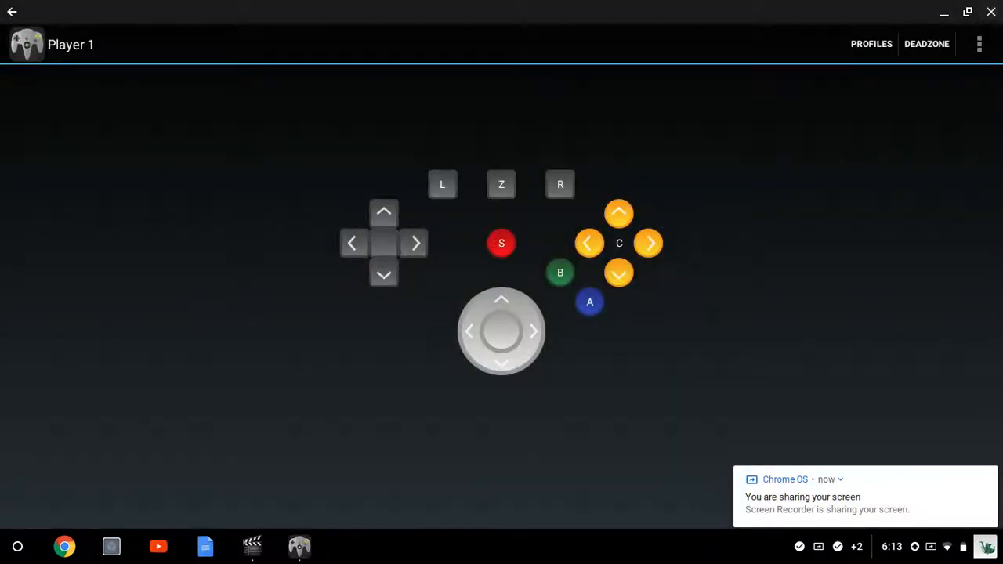
left_click(978, 44)
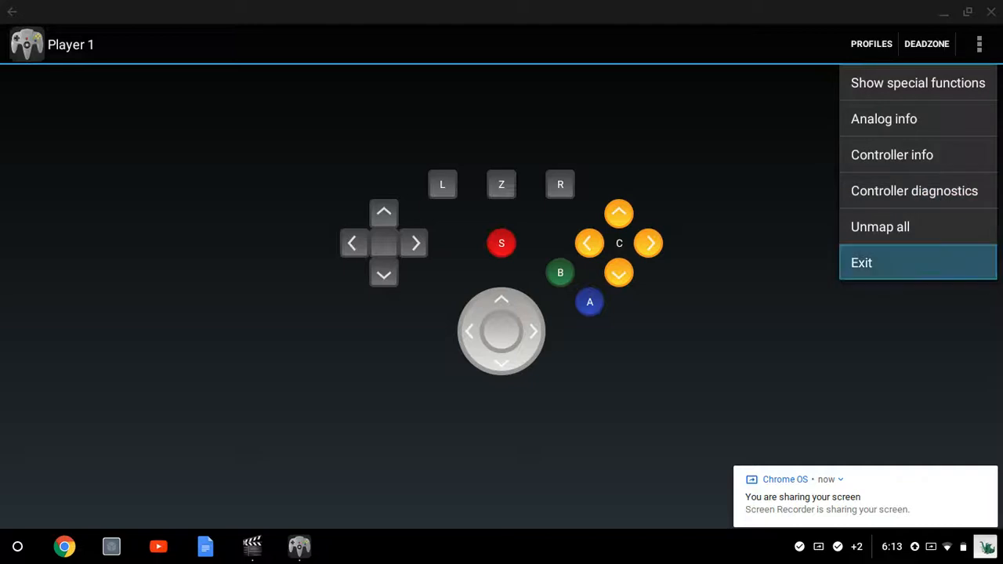
left_click(862, 263)
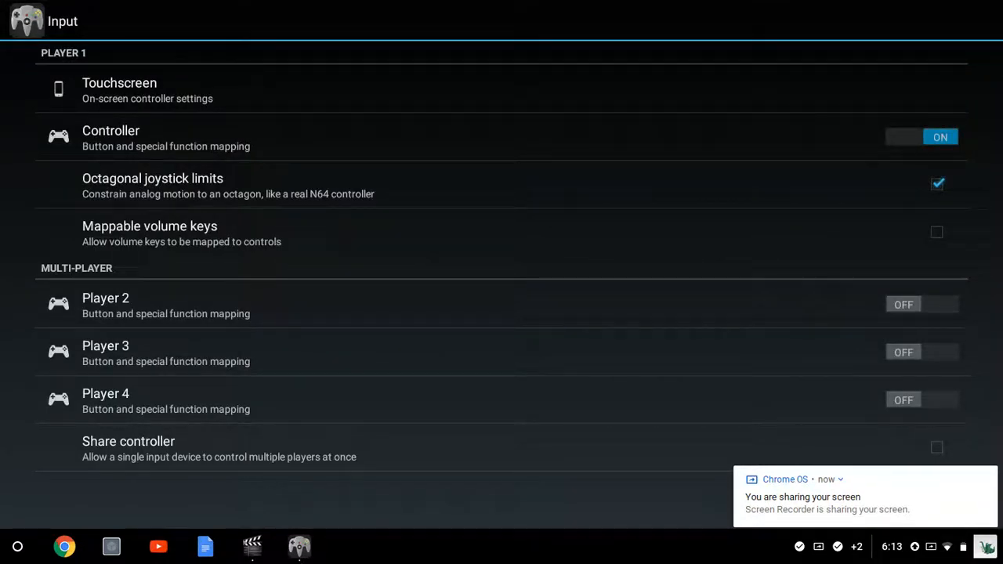
right_click(252, 548)
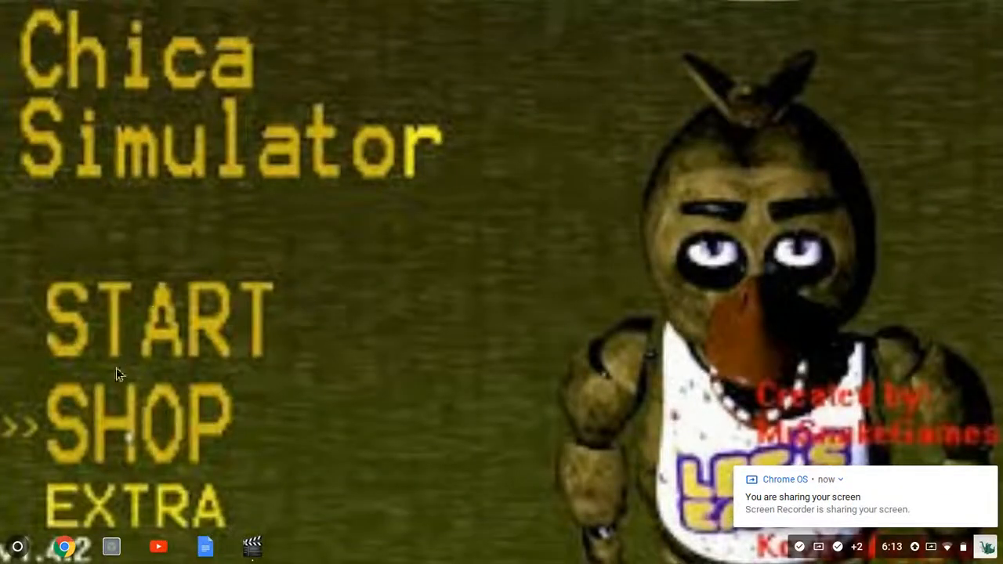
- Bring up the Chromebook launcher with MegaN64 among the listed apps
left_click(18, 545)
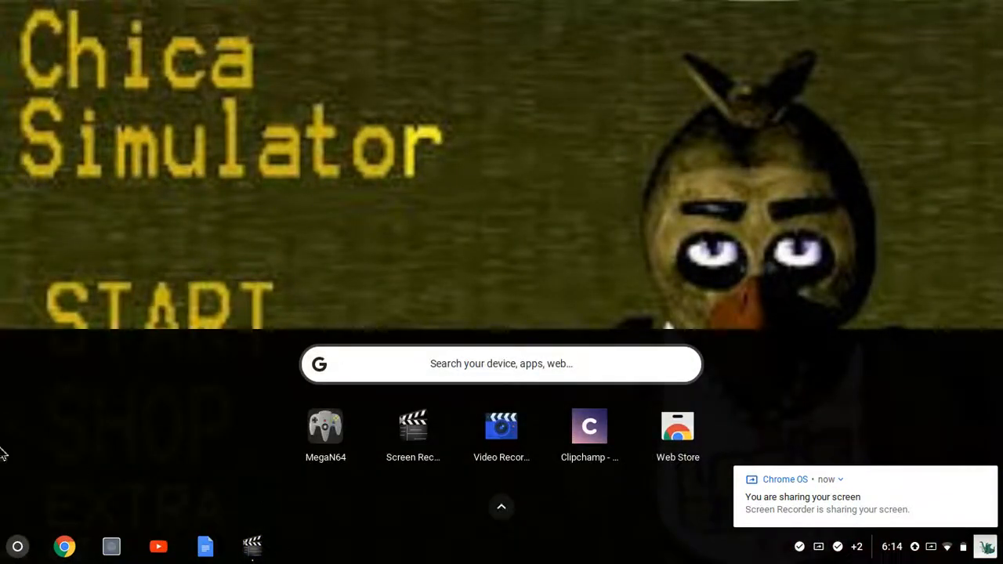
mouse_move(354, 487)
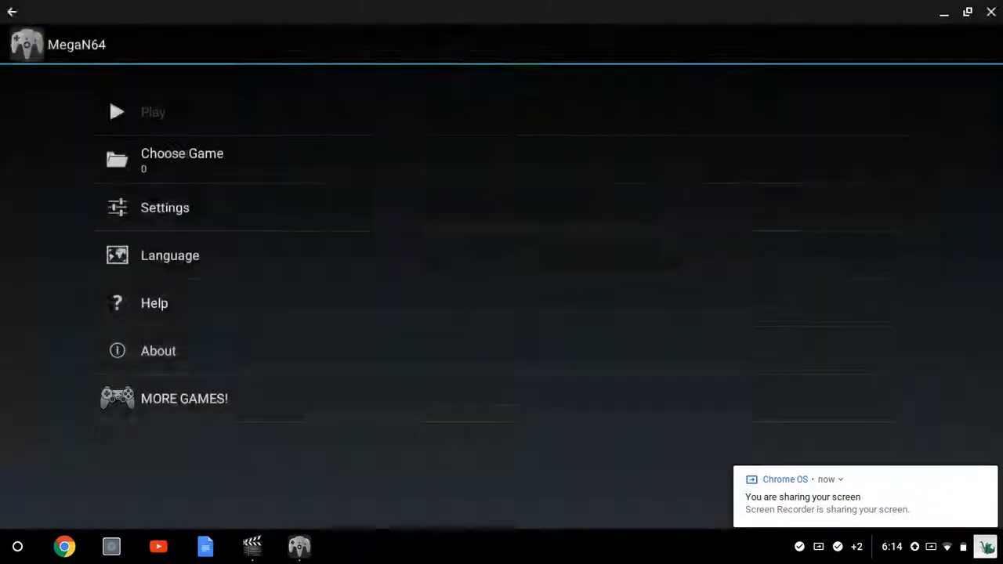
- Pick the first MegaN64 emulator APK from Download as the game, view its play options, then reopen the file list
left_click(182, 159)
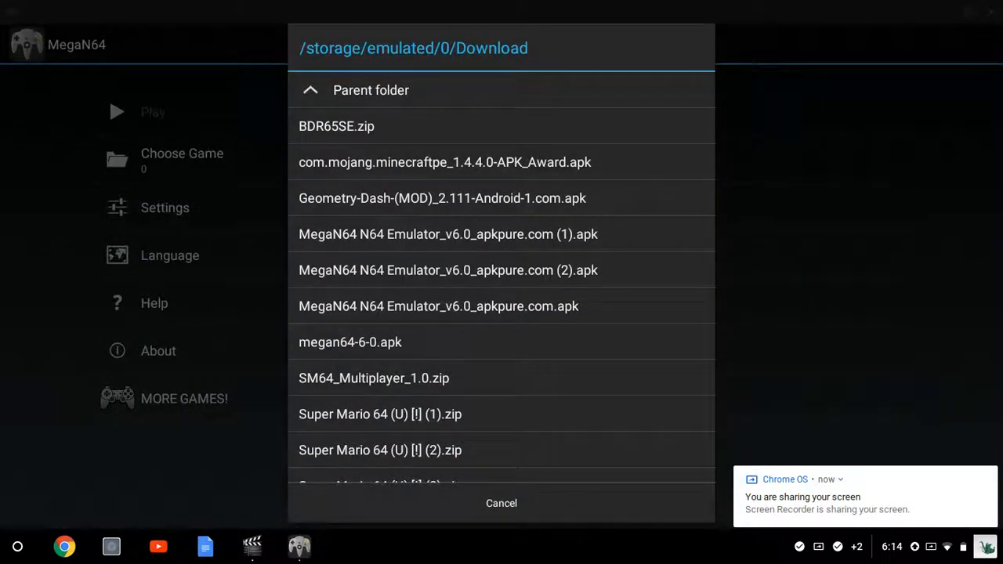
left_click(445, 233)
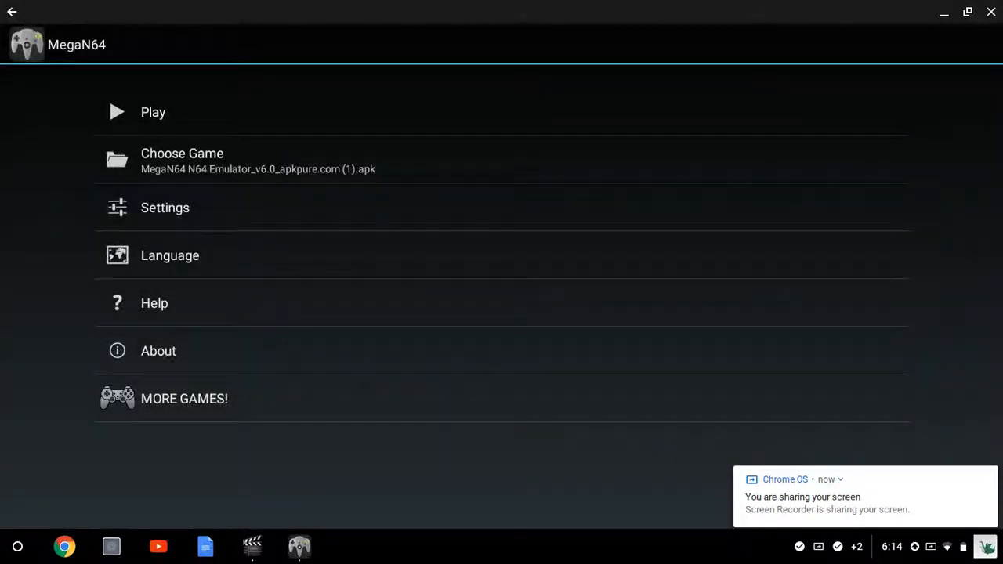
left_click(153, 111)
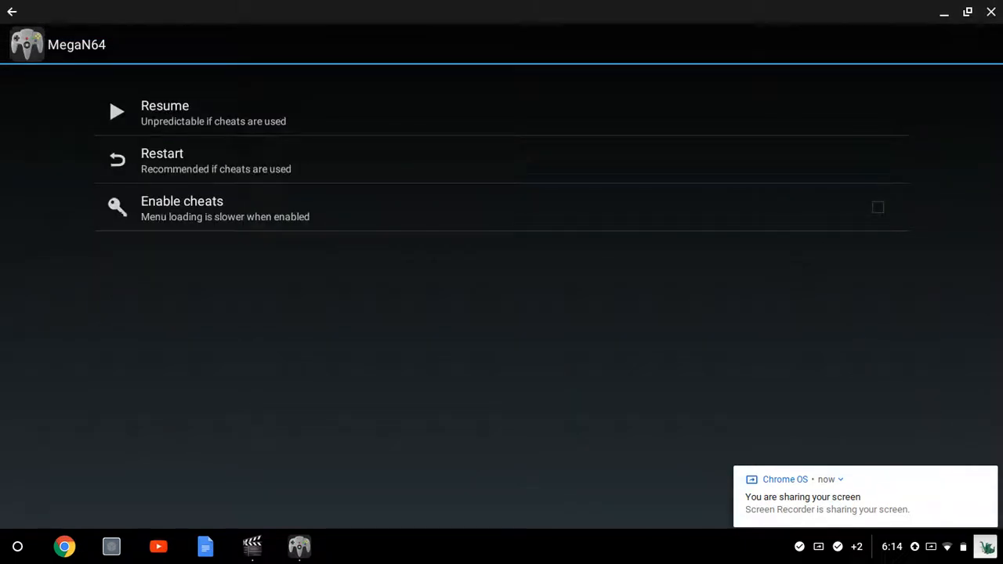
left_click(164, 113)
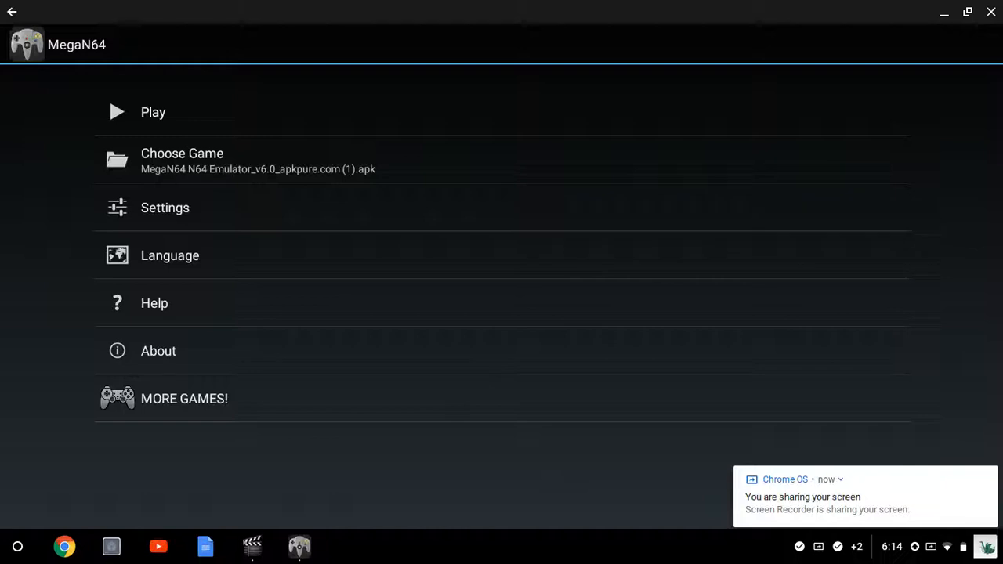
left_click(182, 160)
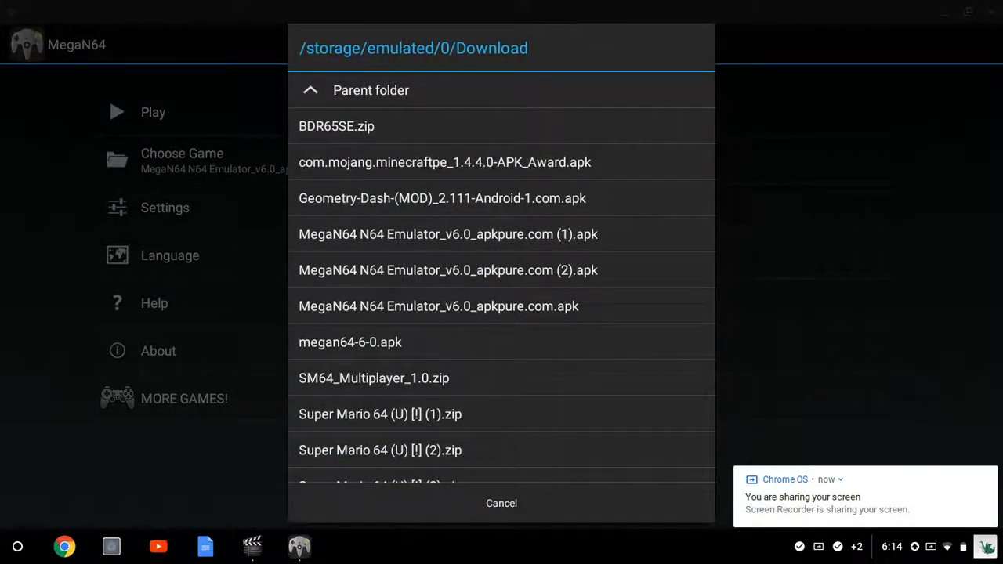
- Pick the game file from Download again and choose Restart, triggering the unsaved-progress warning
left_click(445, 234)
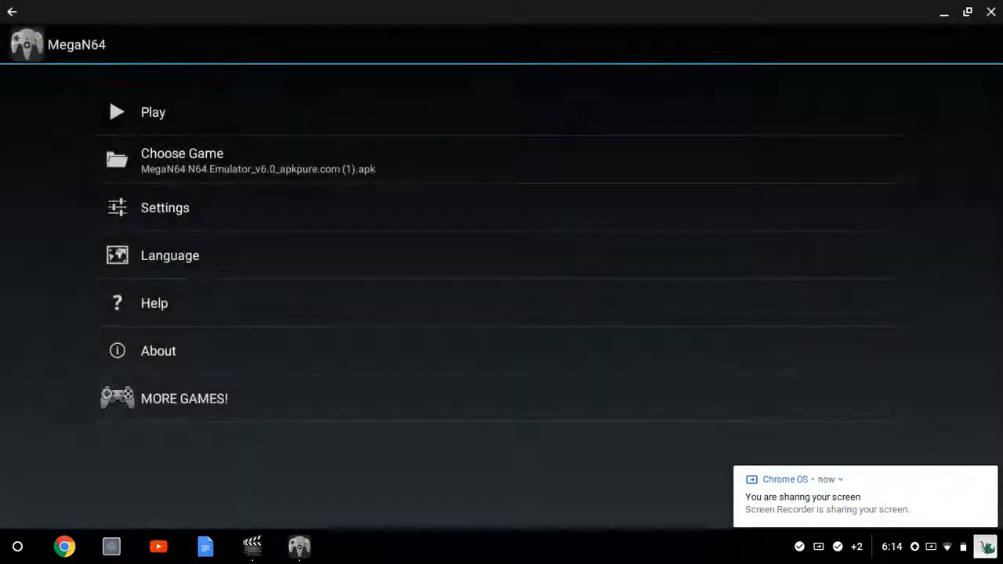
left_click(154, 113)
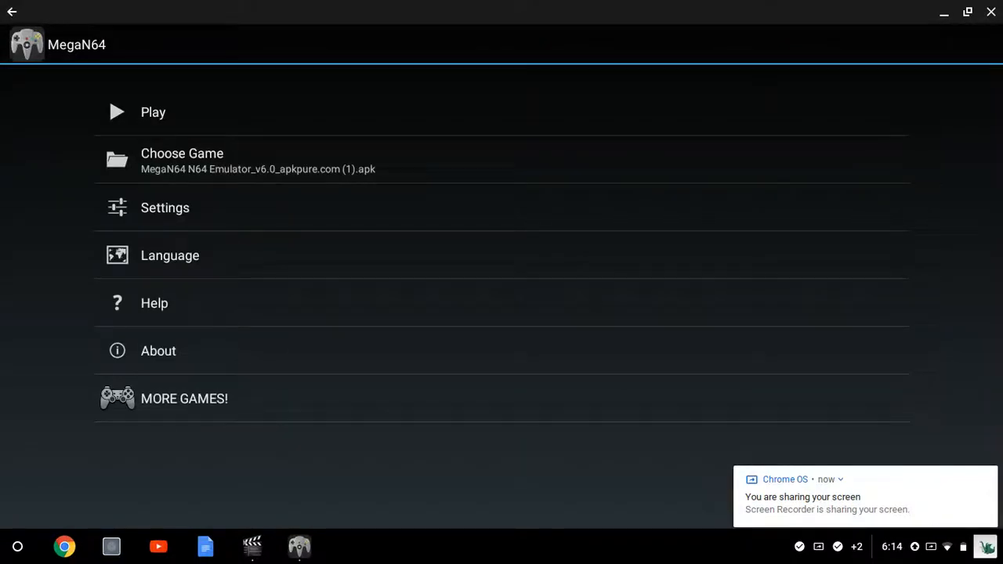
left_click(154, 111)
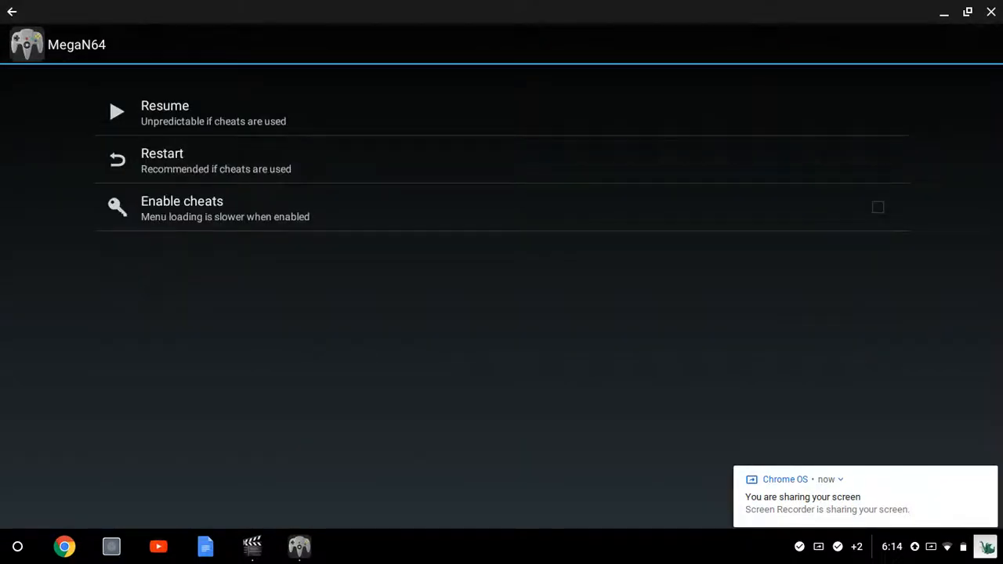
left_click(163, 160)
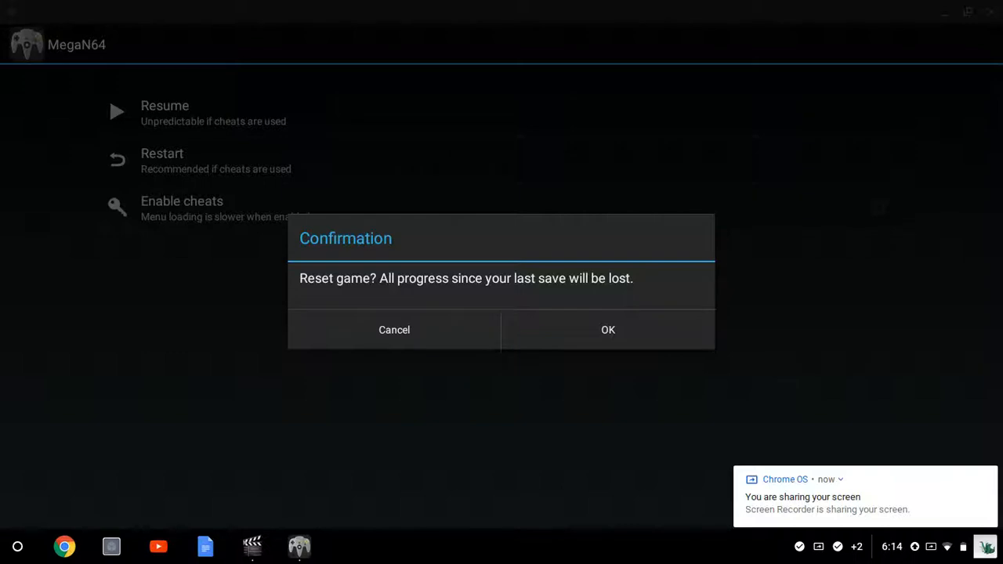